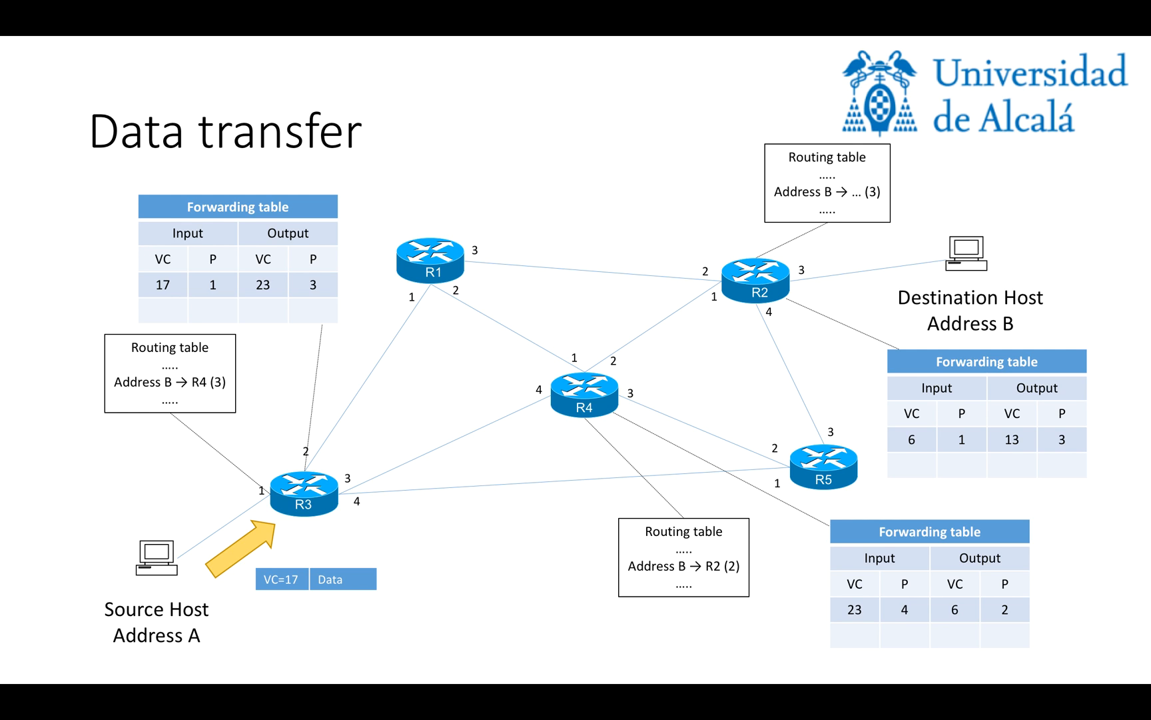
Advance the Data transfer animation so the VC=17 packet reaches router R3.
click(234, 285)
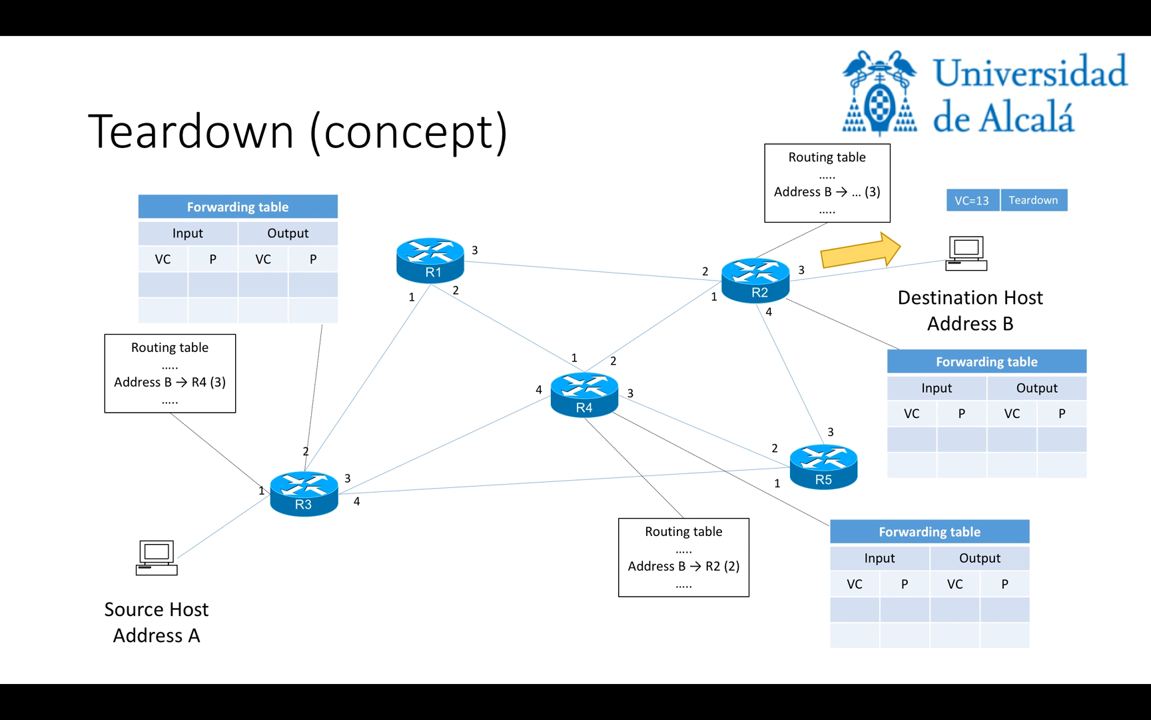
Move past the Teardown slide back to the Virtual Circuit Networks title slide.
key(right)
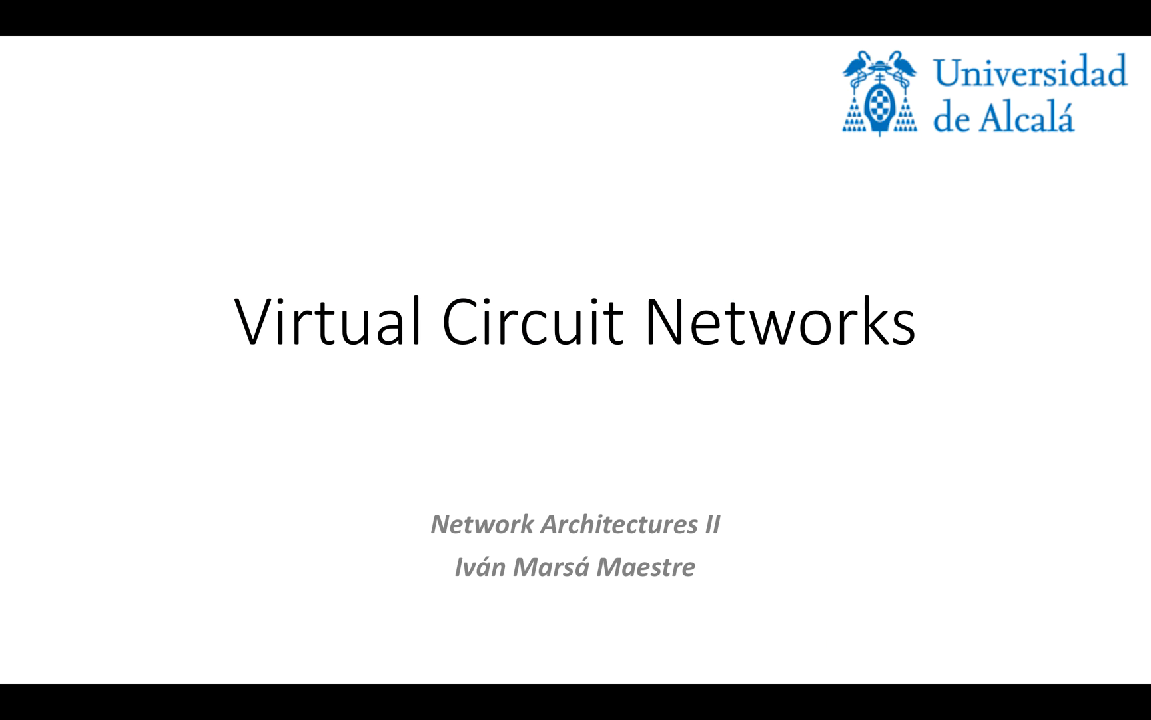